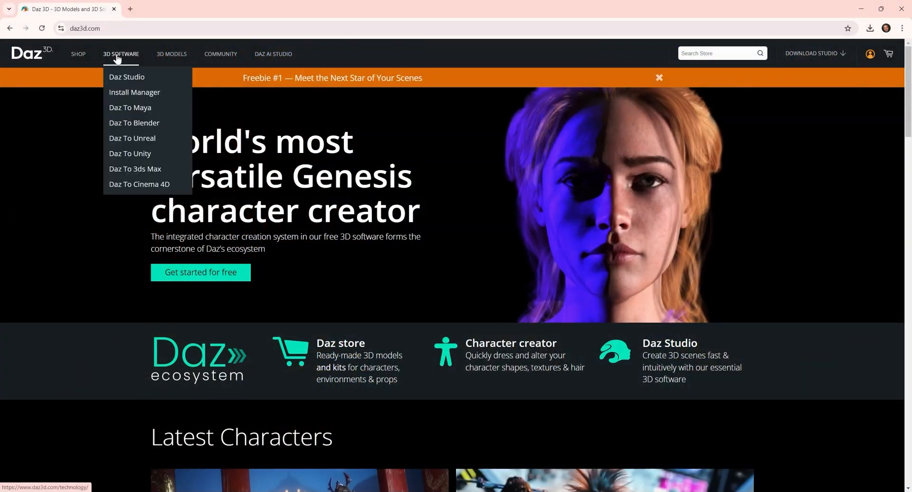
Browse the Daz 3D software overview, Human Generator Ultimate and Character Creator pages.
{"action": "left_click", "coordinate": [135, 92]}
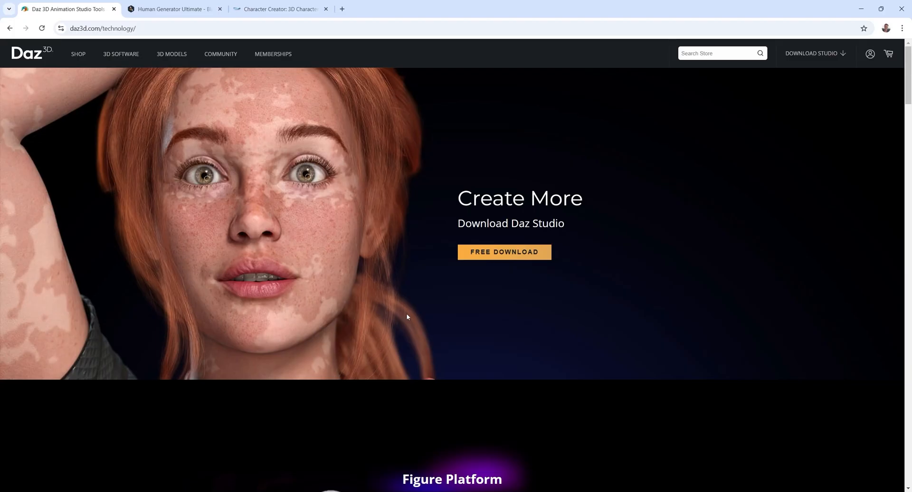
{"action": "mouse_move", "coordinate": [512, 254]}
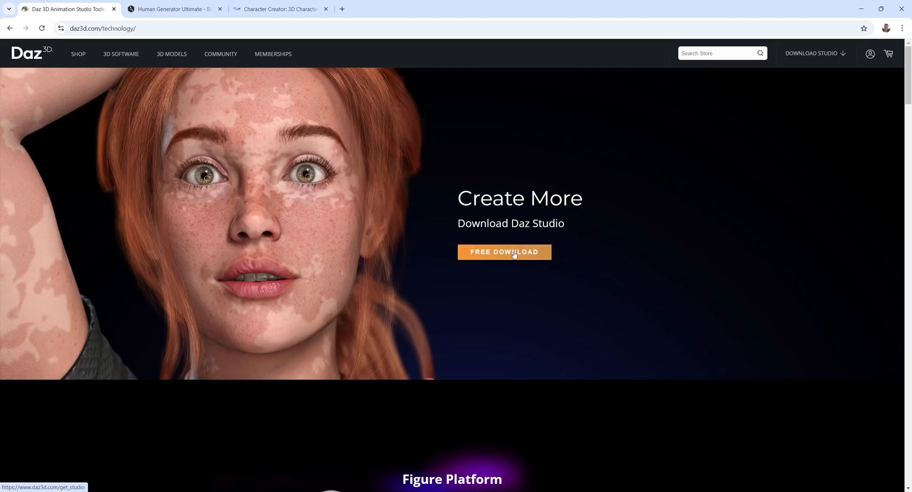
{"action": "left_click", "coordinate": [175, 10]}
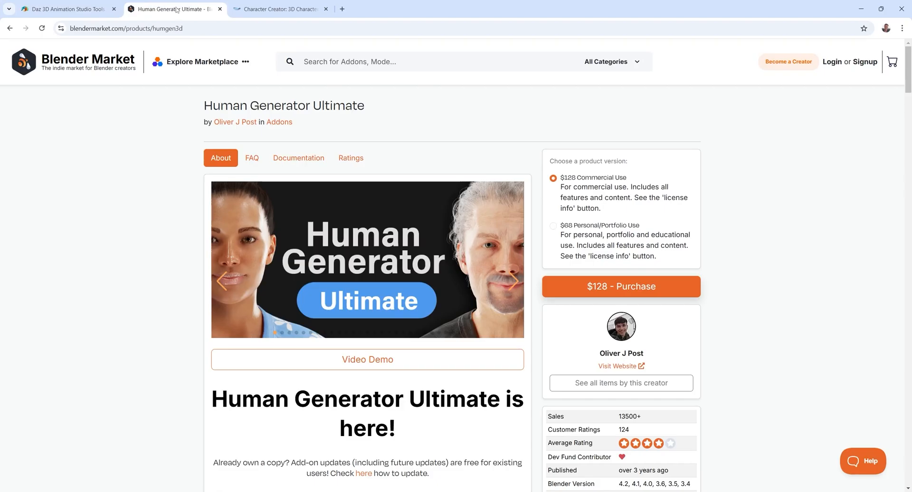
{"action": "left_click", "coordinate": [280, 9]}
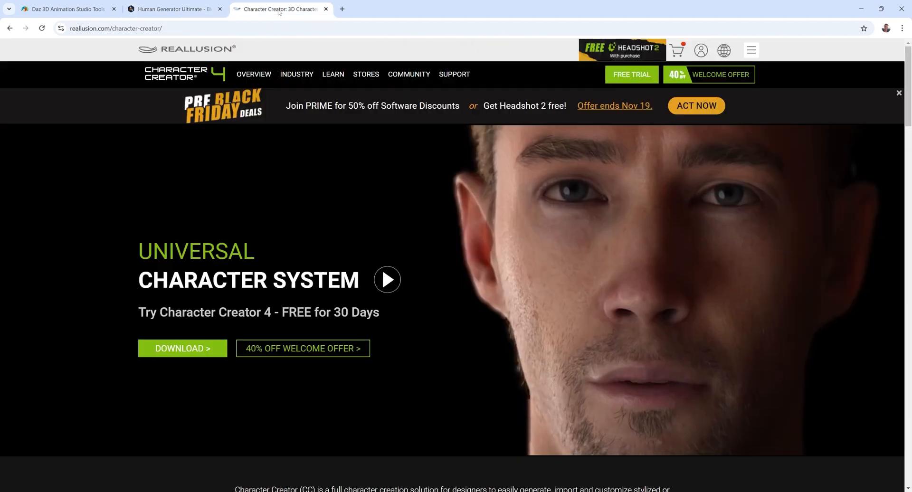
{"action": "scroll", "scroll_direction": "down", "scroll_amount": 3}
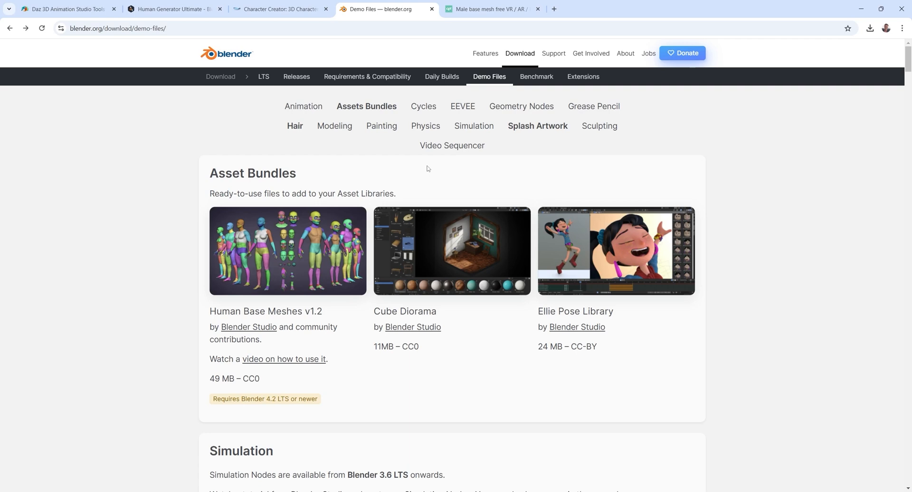
{"action": "left_click", "coordinate": [496, 9]}
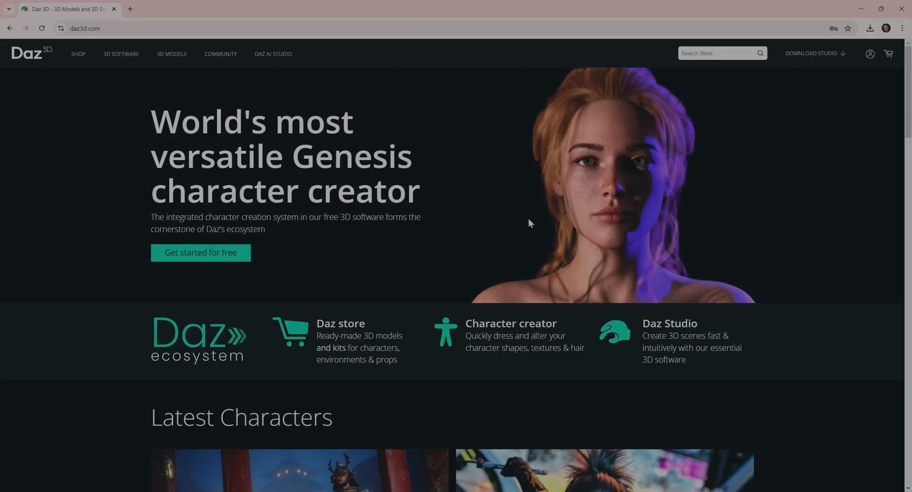
{"action": "left_click", "coordinate": [120, 54]}
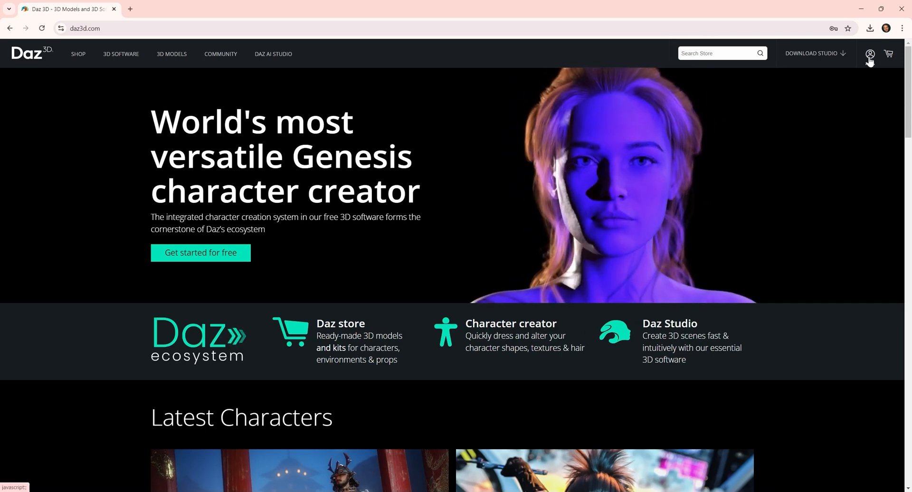
Sign in to the Daz 3D account from the header Login panel.
{"action": "left_click", "coordinate": [870, 53]}
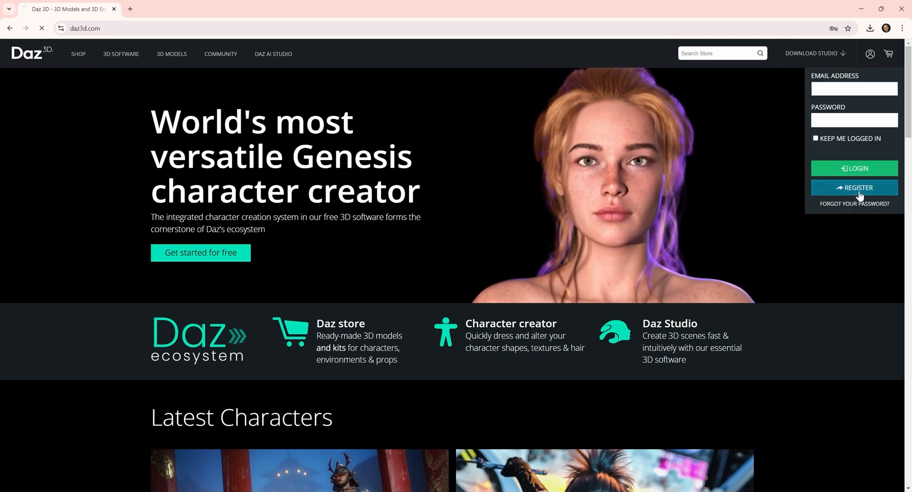
{"action": "left_click", "coordinate": [854, 188]}
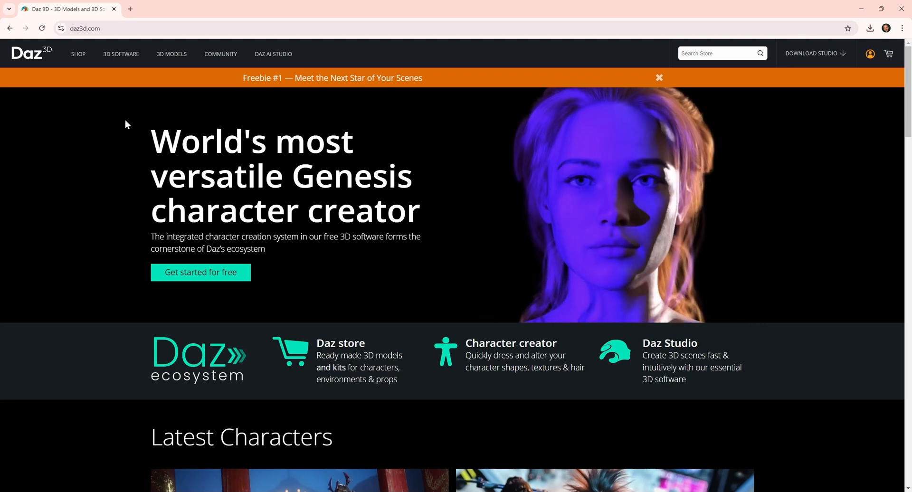
Download the Install Manager installer from the 3D Software menu into Downloads.
{"action": "left_click", "coordinate": [121, 55]}
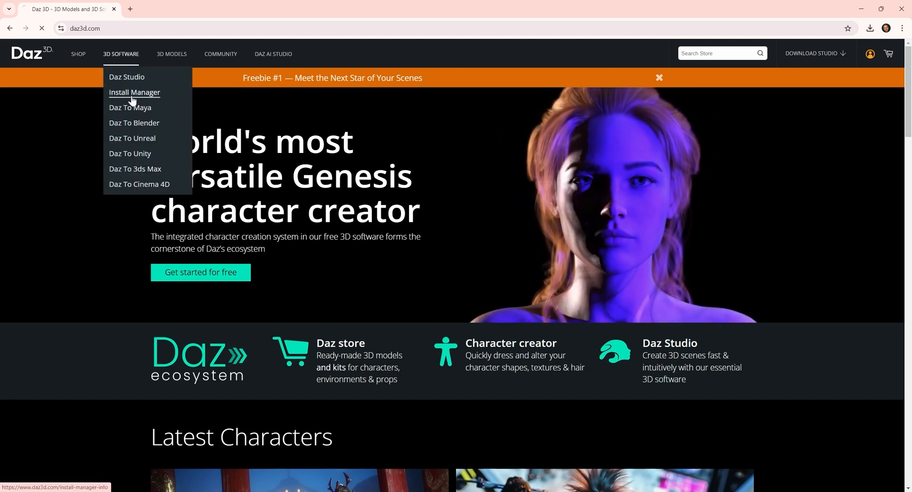
{"action": "left_click", "coordinate": [135, 93]}
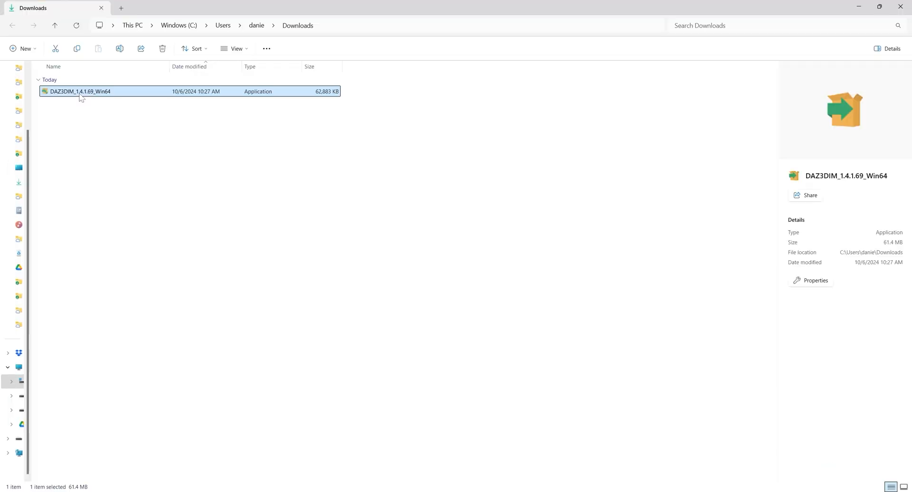
Run DAZ3DIM_1.4.1.69_Win64, accept the license and finish setup with Launch checked.
{"action": "double_click", "coordinate": [78, 91]}
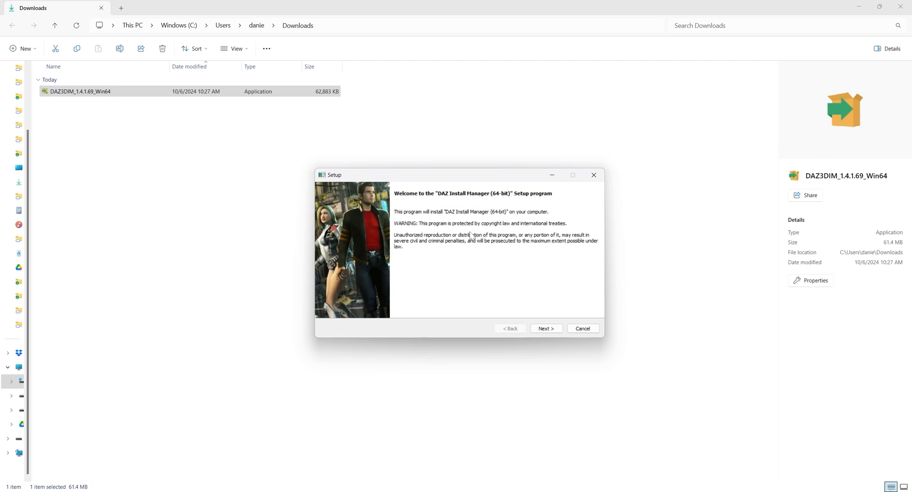
{"action": "mouse_move", "coordinate": [546, 329]}
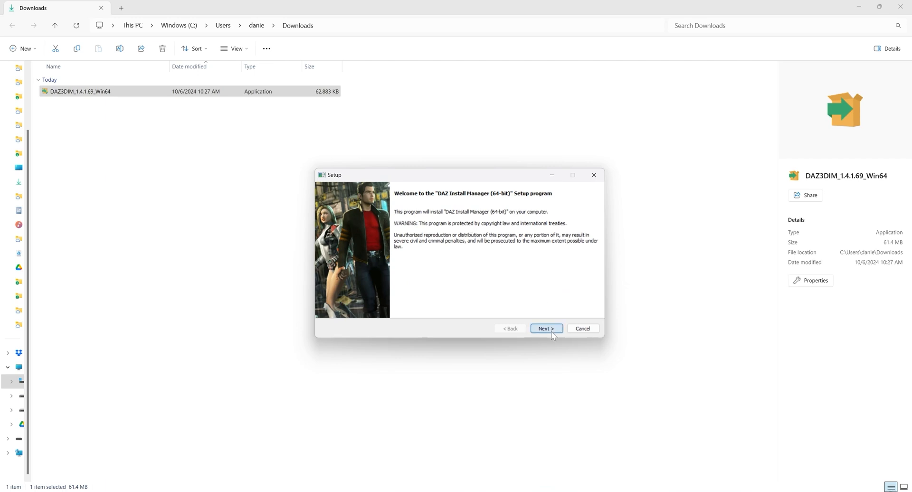
{"action": "left_click", "coordinate": [546, 329]}
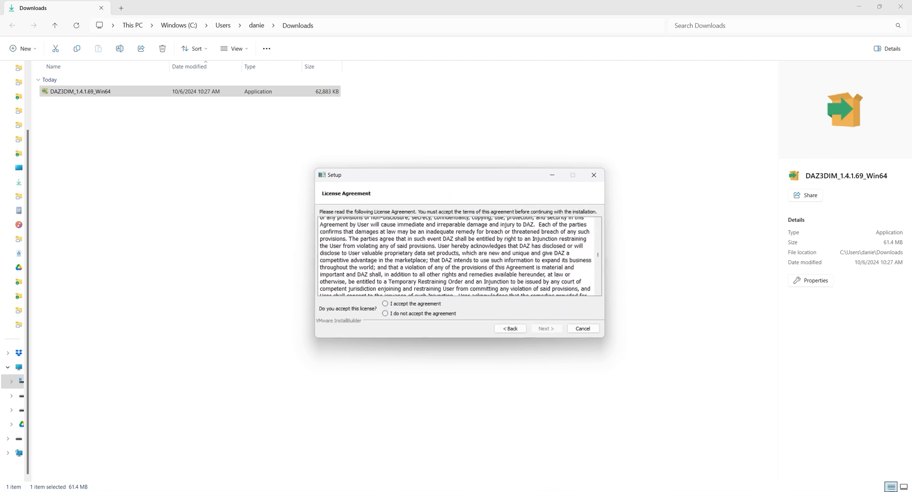
{"action": "left_click", "coordinate": [385, 304]}
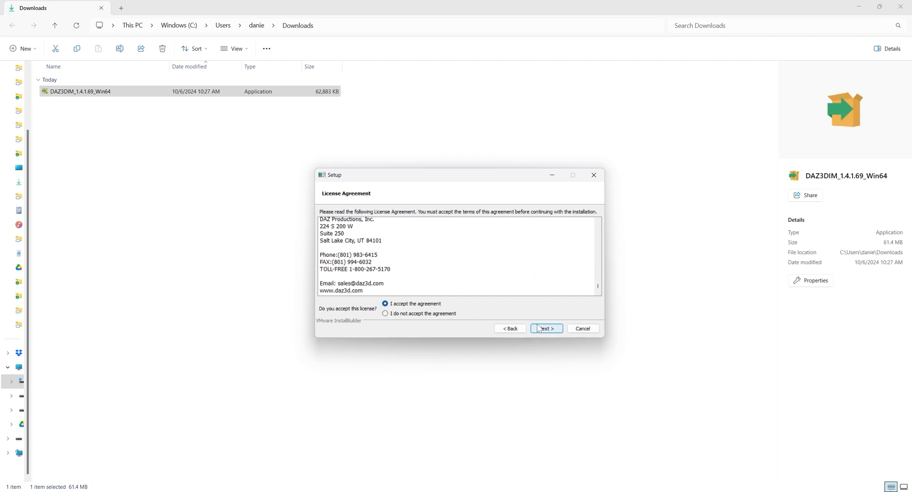
{"action": "left_click", "coordinate": [546, 328]}
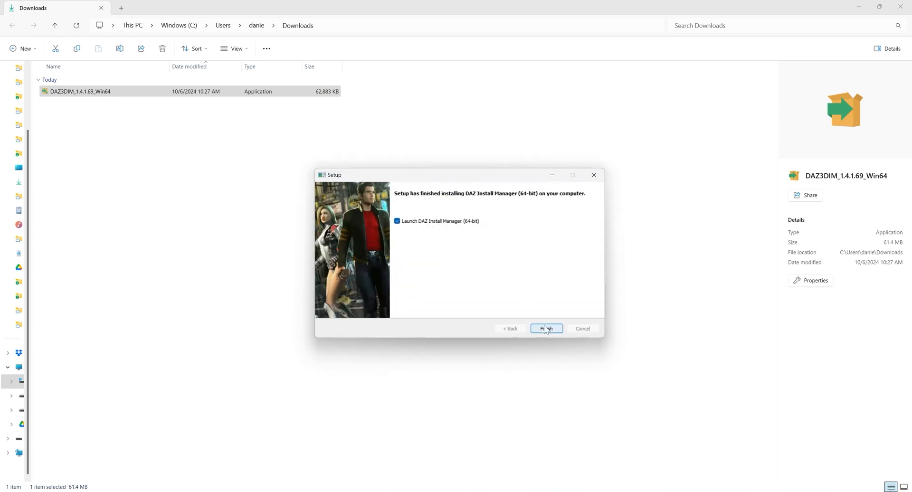
{"action": "left_click", "coordinate": [546, 329]}
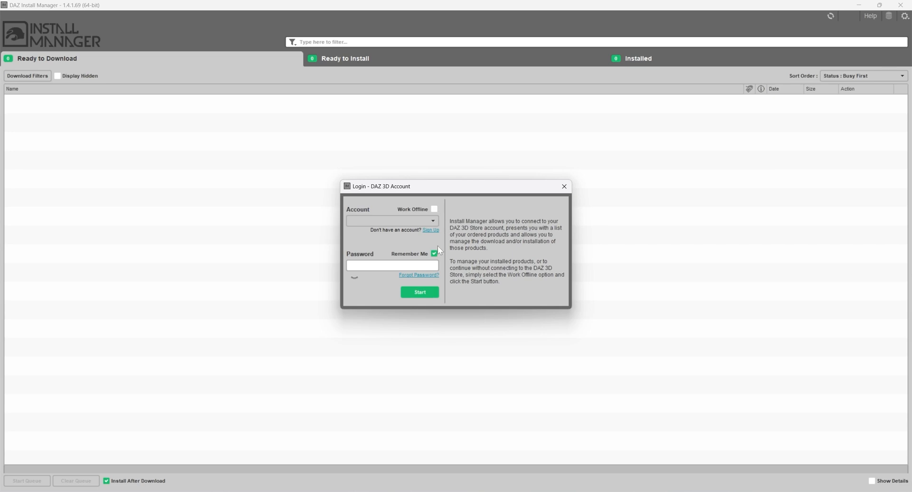
{"action": "mouse_move", "coordinate": [434, 297]}
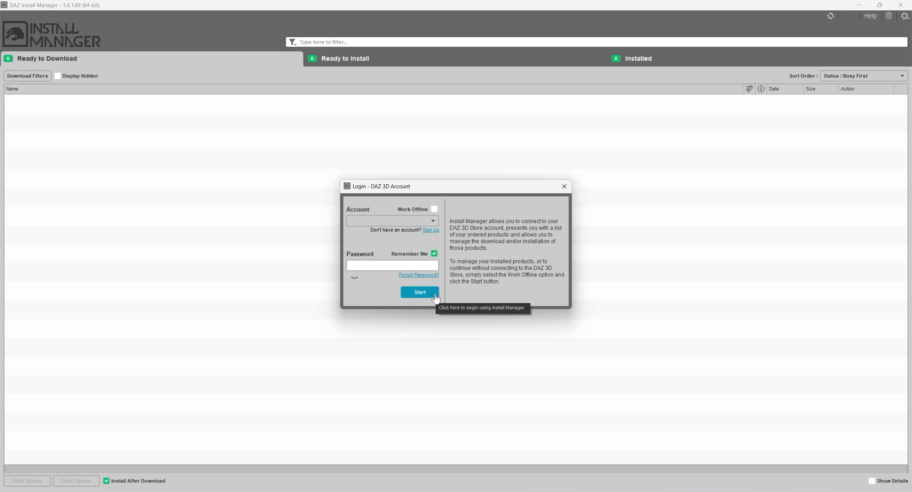
Start Install Manager with Remember Me checked so the account's products are listed.
{"action": "left_click", "coordinate": [420, 292]}
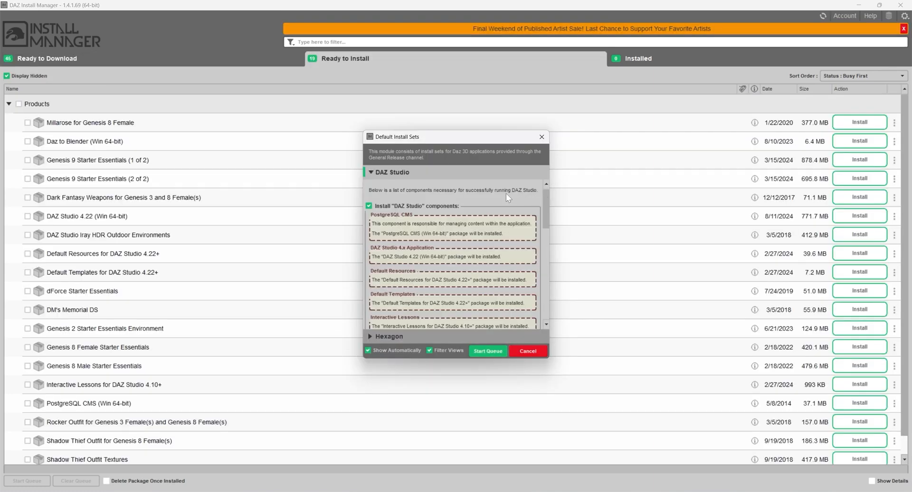
{"action": "mouse_move", "coordinate": [481, 343]}
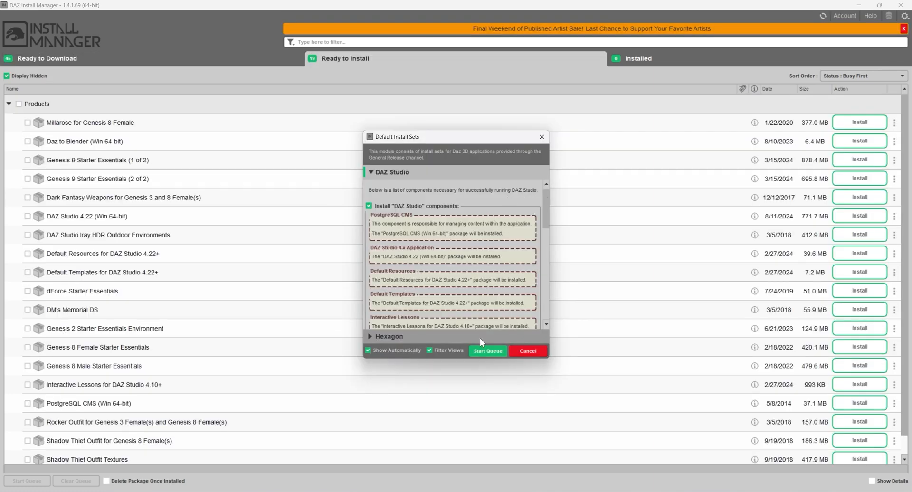
{"action": "left_click", "coordinate": [487, 351]}
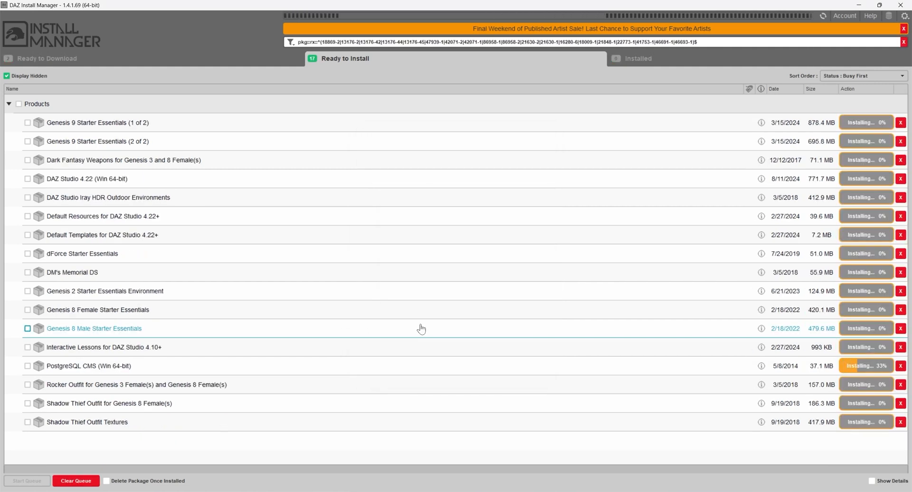
{"action": "left_click", "coordinate": [638, 59]}
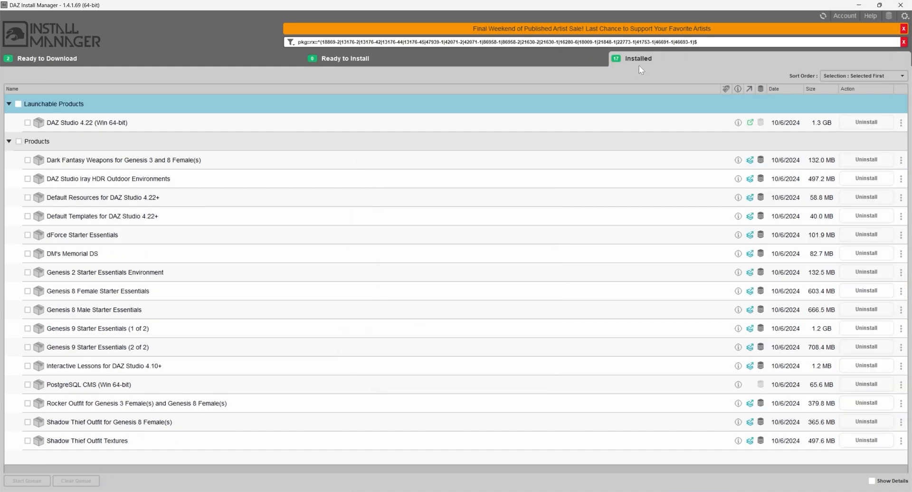
{"action": "mouse_move", "coordinate": [674, 63]}
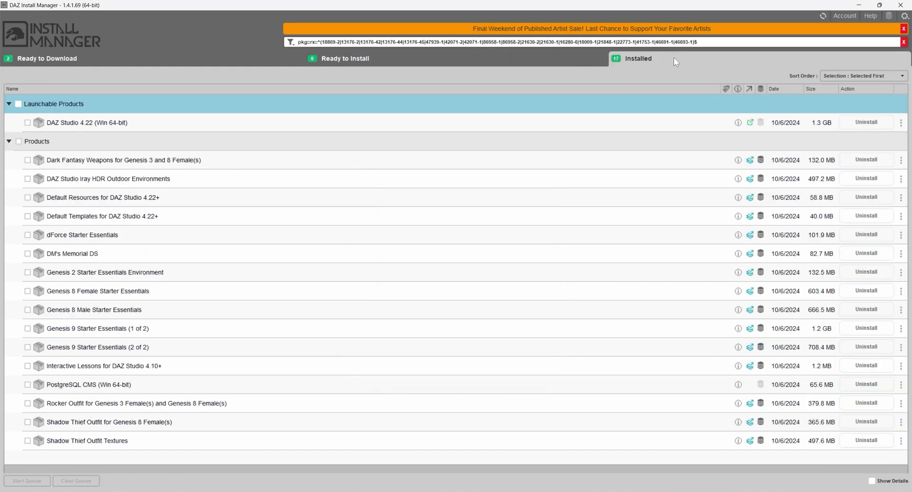
{"action": "left_click", "coordinate": [347, 59]}
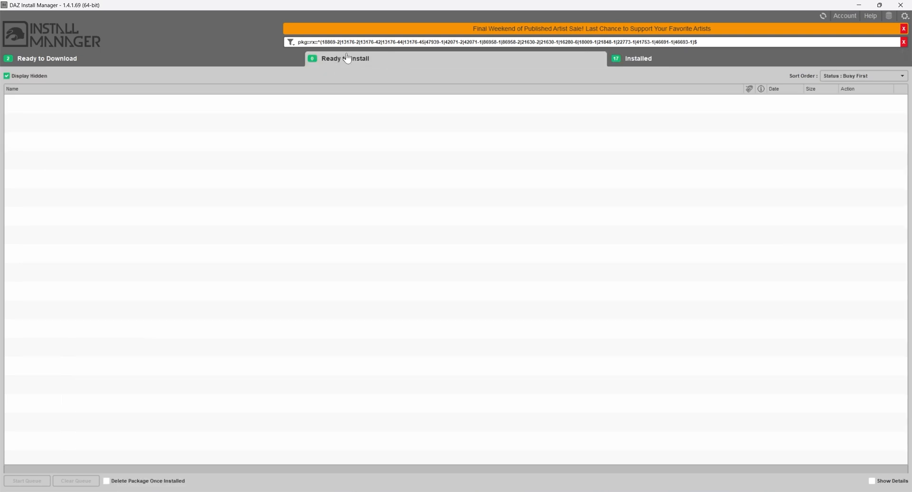
{"action": "left_click", "coordinate": [638, 58]}
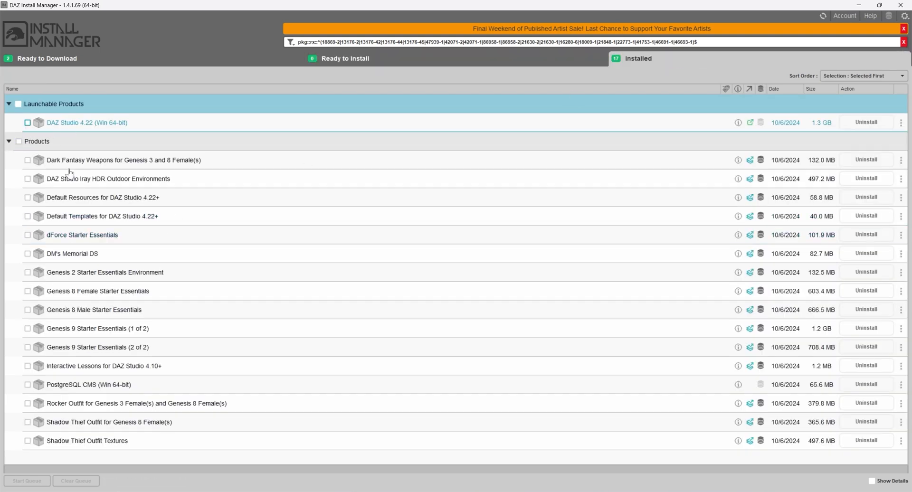
{"action": "mouse_move", "coordinate": [76, 349]}
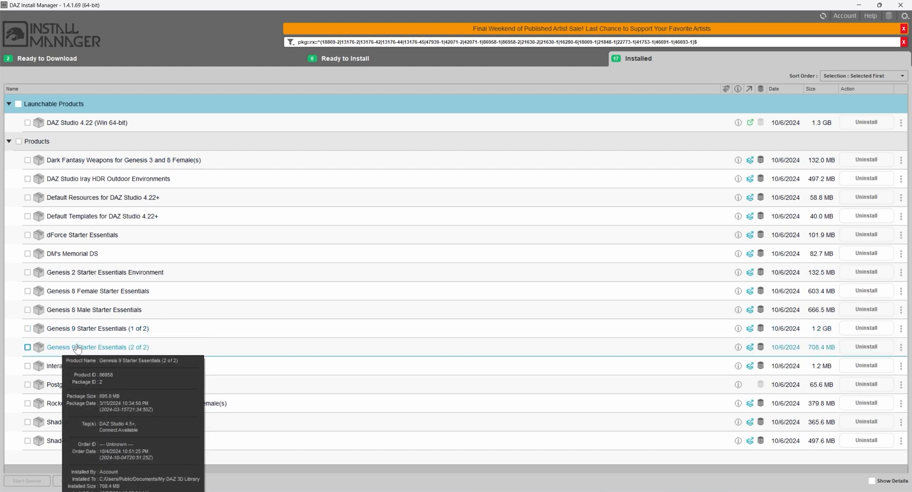
{"action": "mouse_move", "coordinate": [218, 45]}
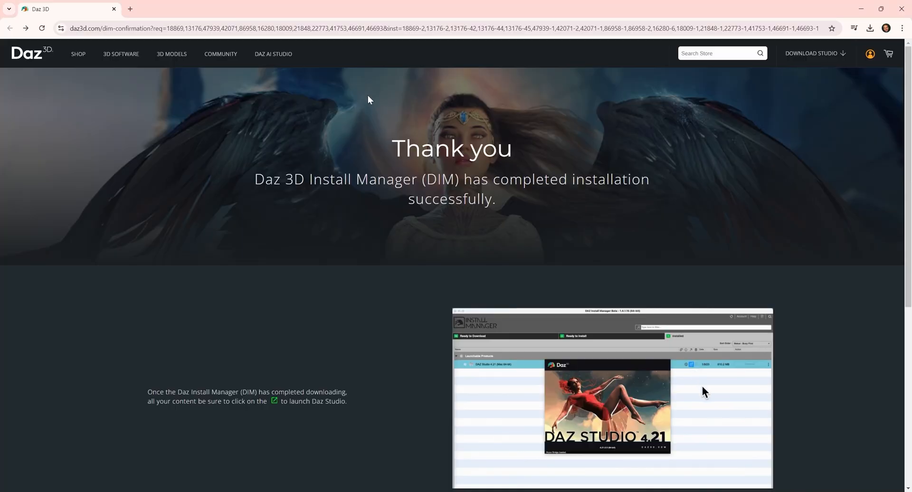
Go to the Daz To Blender page and reach the free Daz to Blender Bridge product card.
{"action": "left_click", "coordinate": [121, 54]}
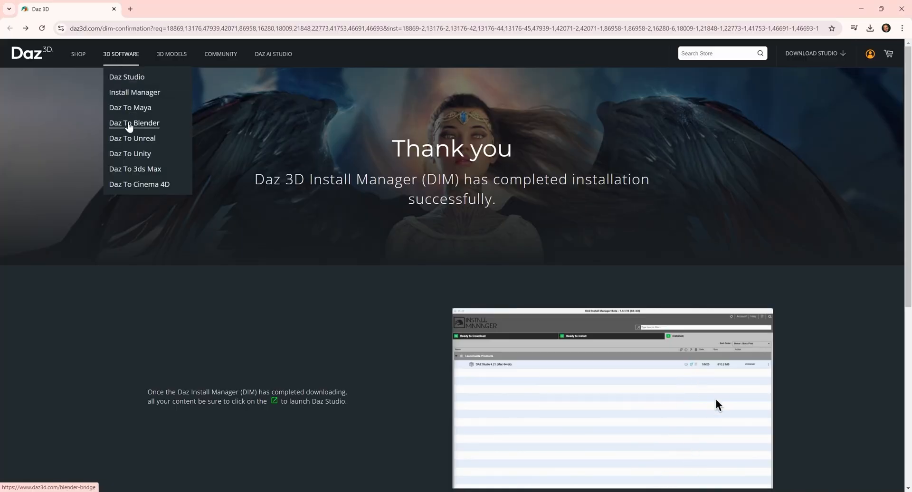
{"action": "left_click", "coordinate": [134, 124]}
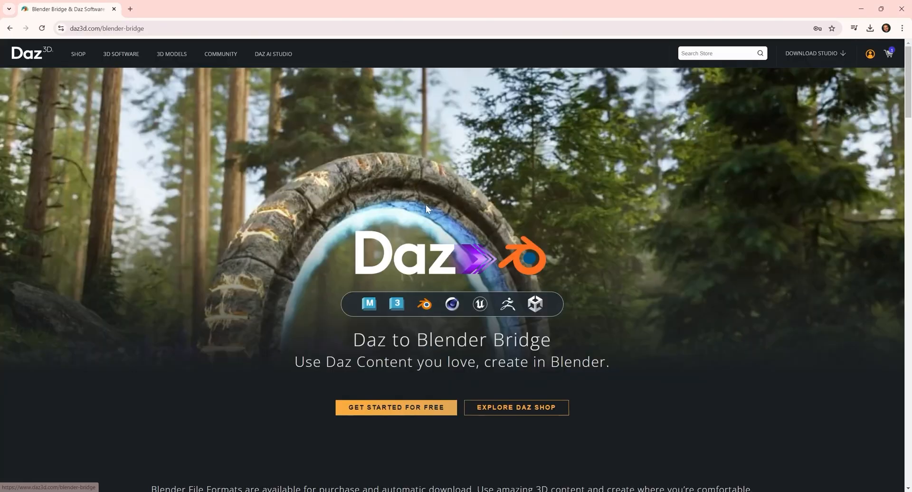
{"action": "scroll", "scroll_direction": "down", "scroll_amount": 3}
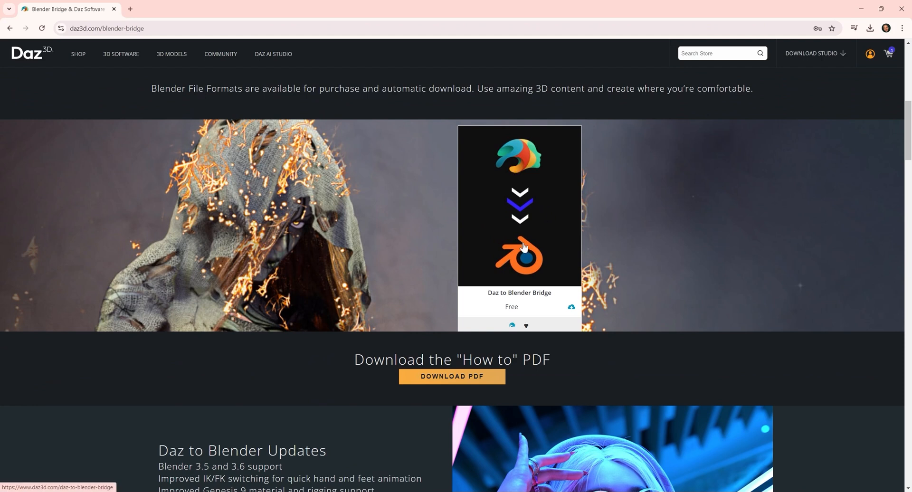
{"action": "mouse_move", "coordinate": [547, 302]}
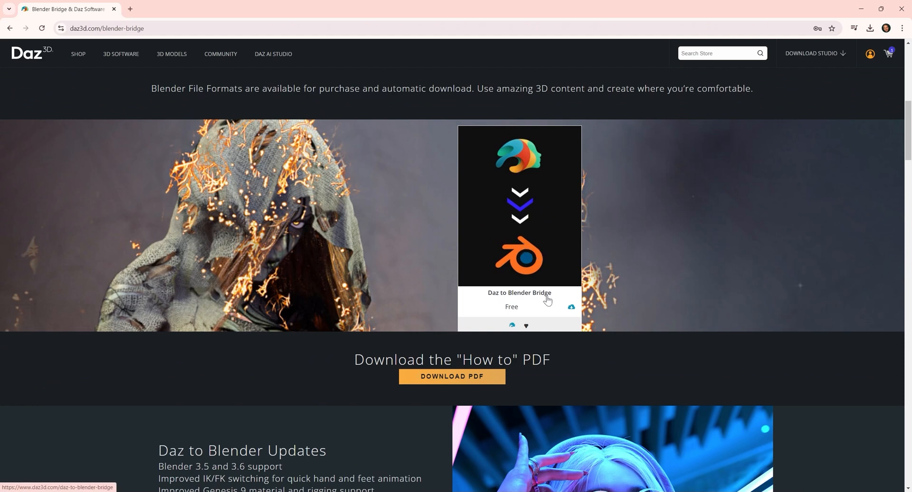
{"action": "mouse_move", "coordinate": [545, 302]}
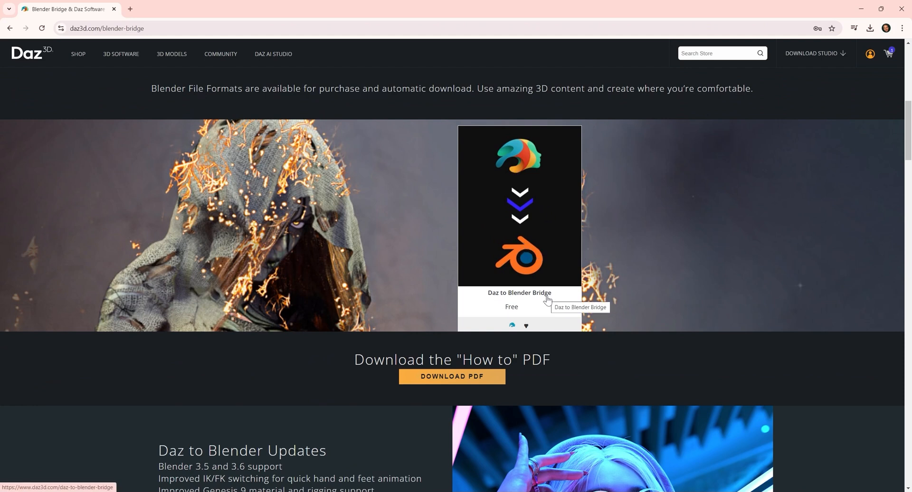
{"action": "mouse_move", "coordinate": [528, 240]}
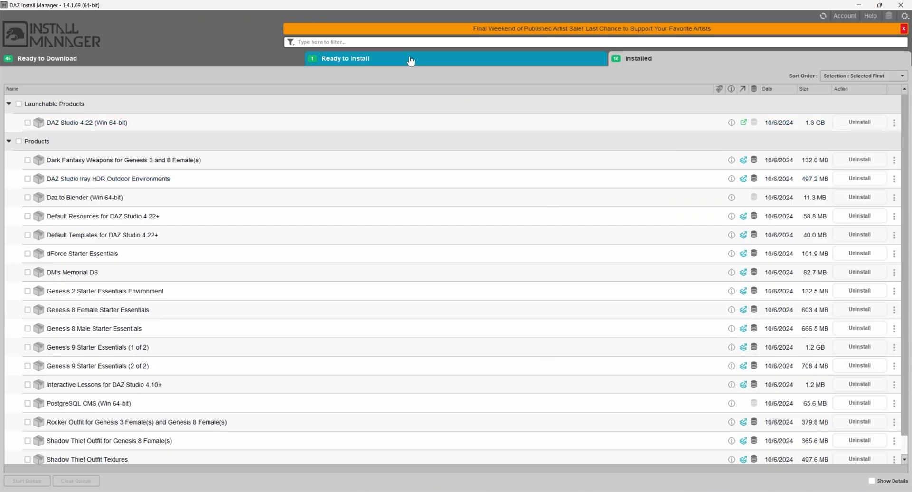
Install the Daz to Blender (Win 64-bit) package and confirm it among the installed products.
{"action": "left_click", "coordinate": [346, 58]}
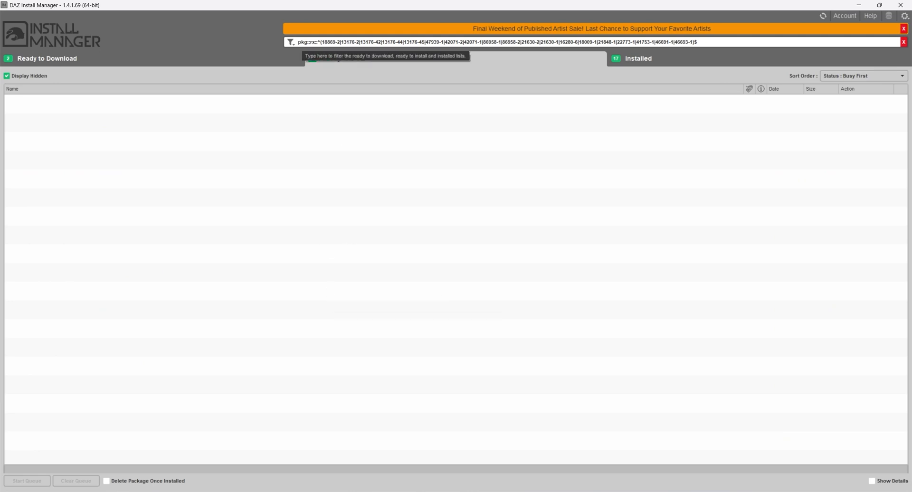
{"action": "mouse_move", "coordinate": [904, 44]}
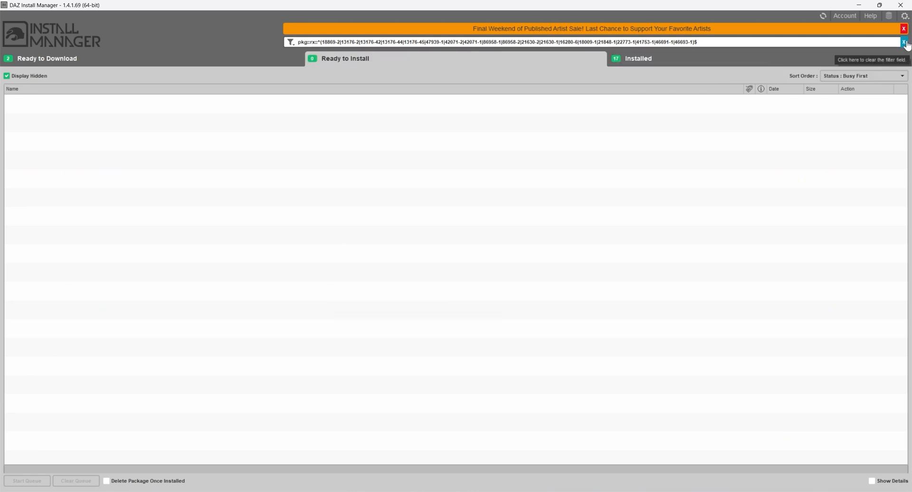
{"action": "left_click", "coordinate": [904, 43]}
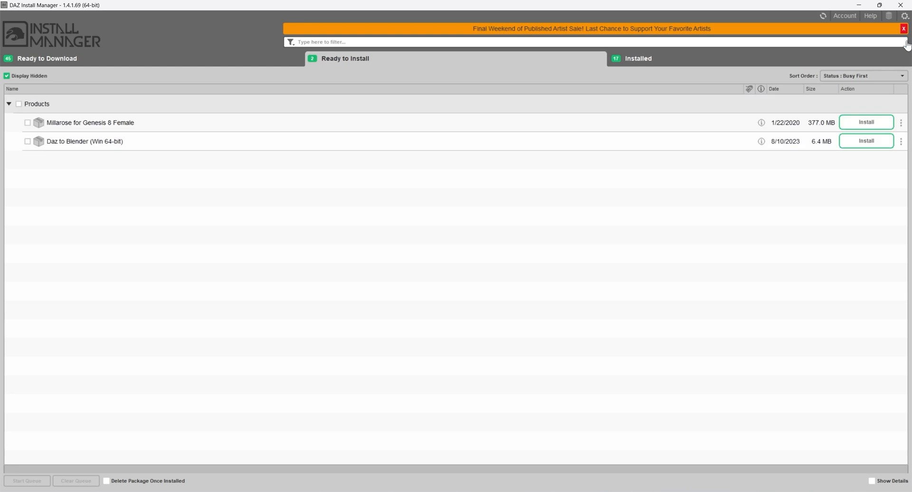
{"action": "left_click", "coordinate": [25, 142]}
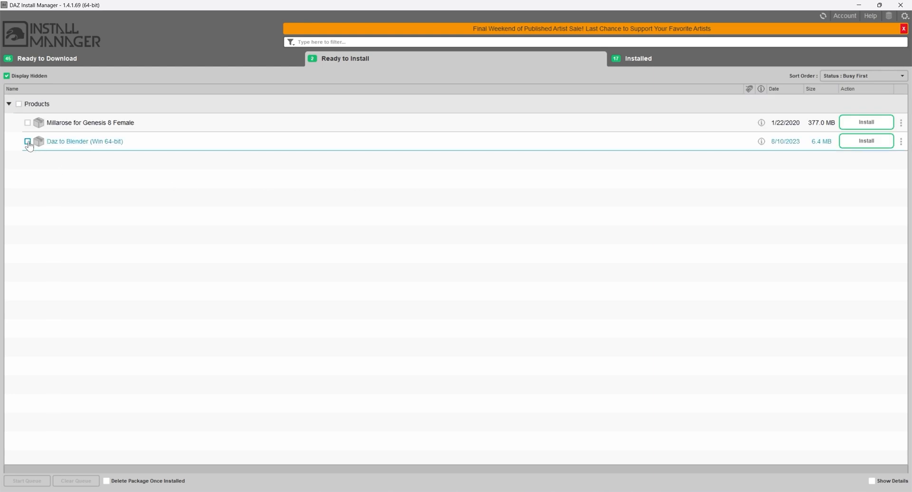
{"action": "left_click", "coordinate": [25, 142]}
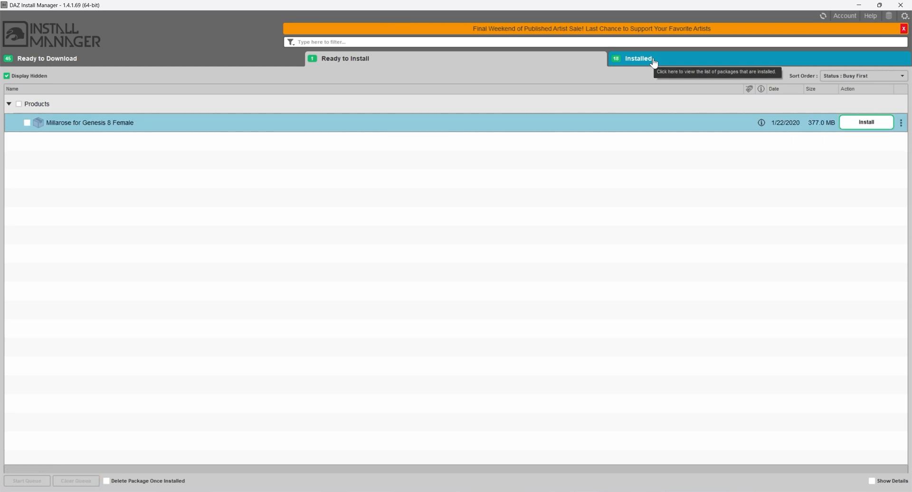
{"action": "left_click", "coordinate": [638, 59]}
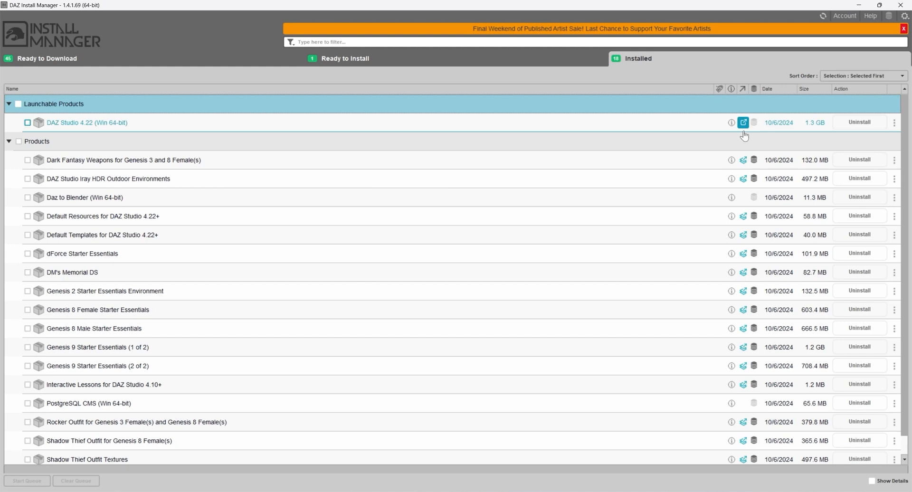
{"action": "mouse_move", "coordinate": [743, 126]}
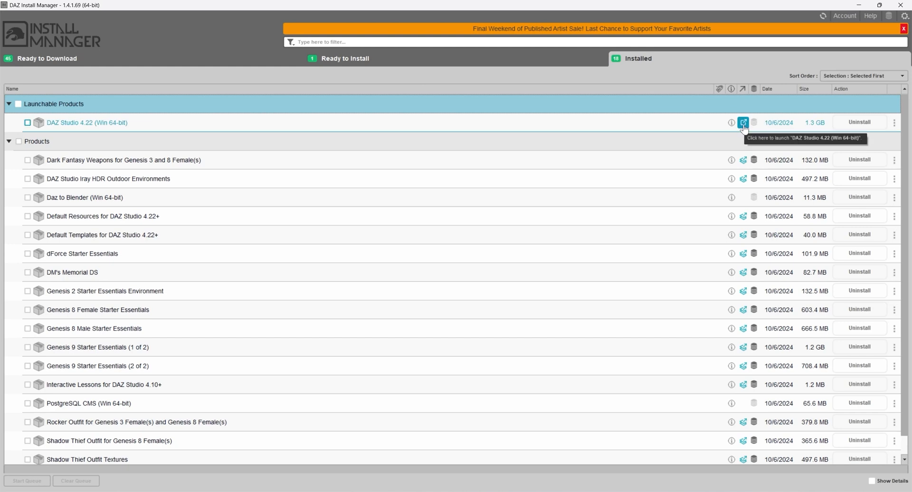
Launch DAZ Studio 4.22 from the Installed list and connect it to the Daz 3D account.
{"action": "left_click", "coordinate": [743, 122]}
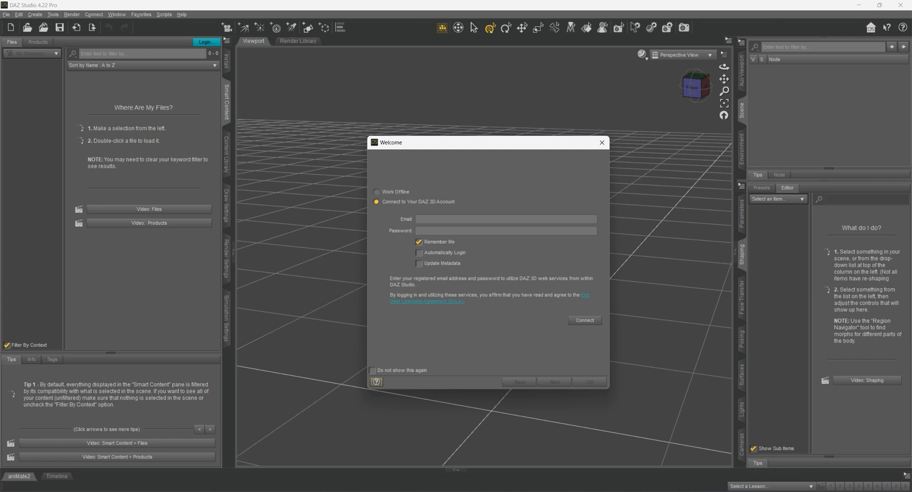
{"action": "left_click", "coordinate": [585, 320]}
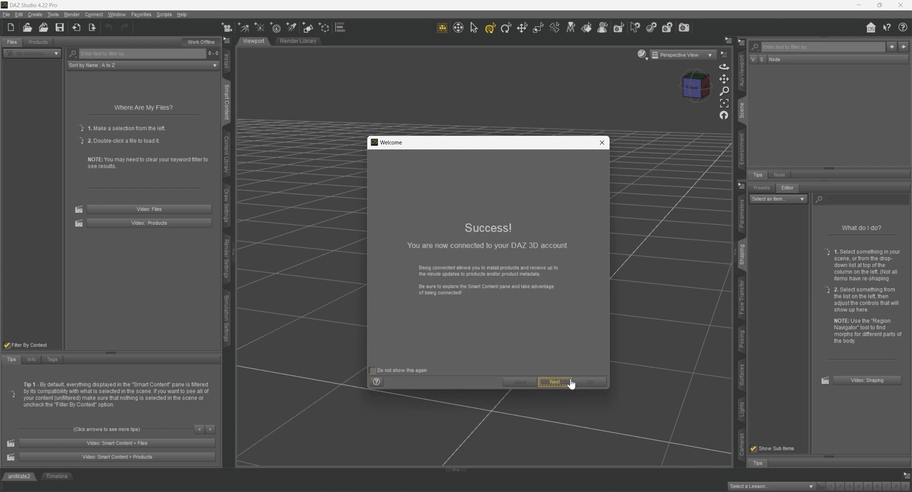